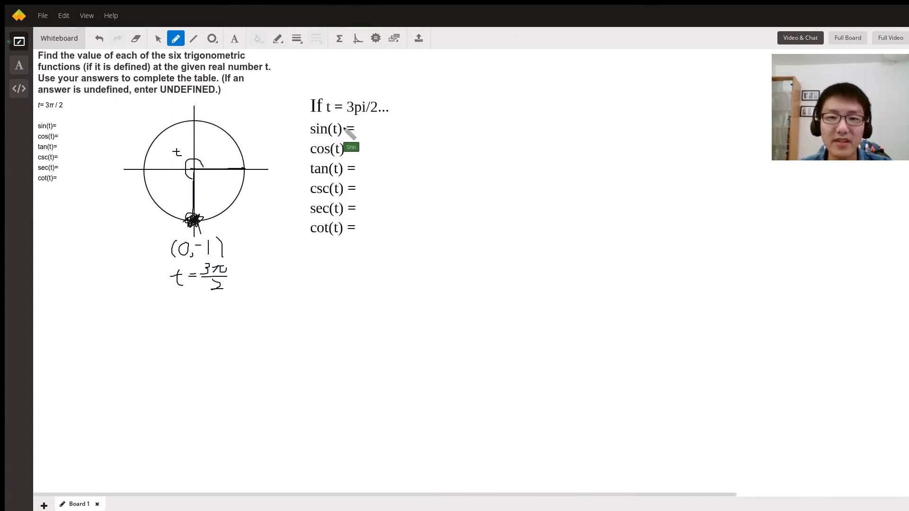
mouse_move(345, 208)
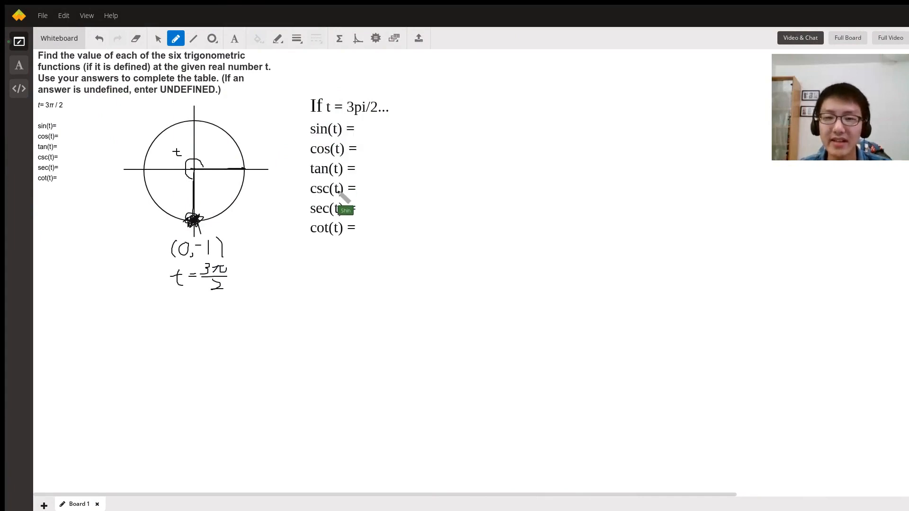
mouse_move(360, 186)
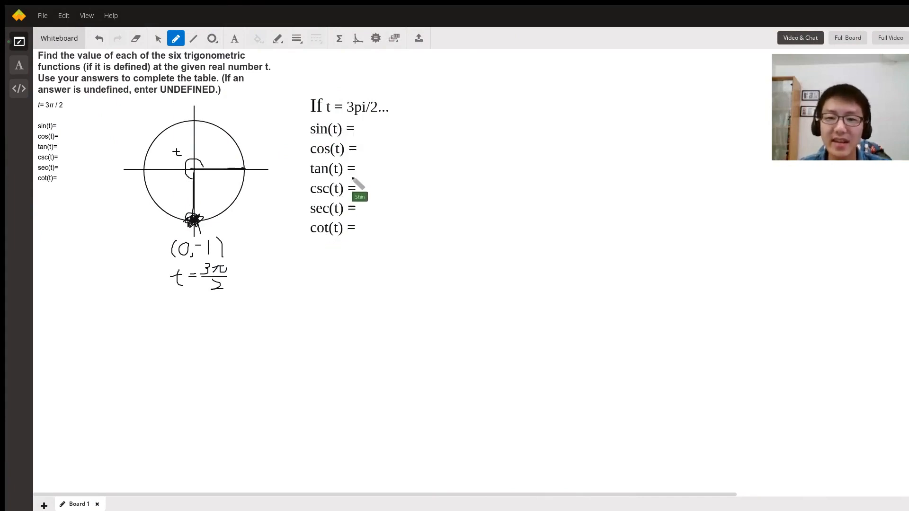
mouse_move(240, 119)
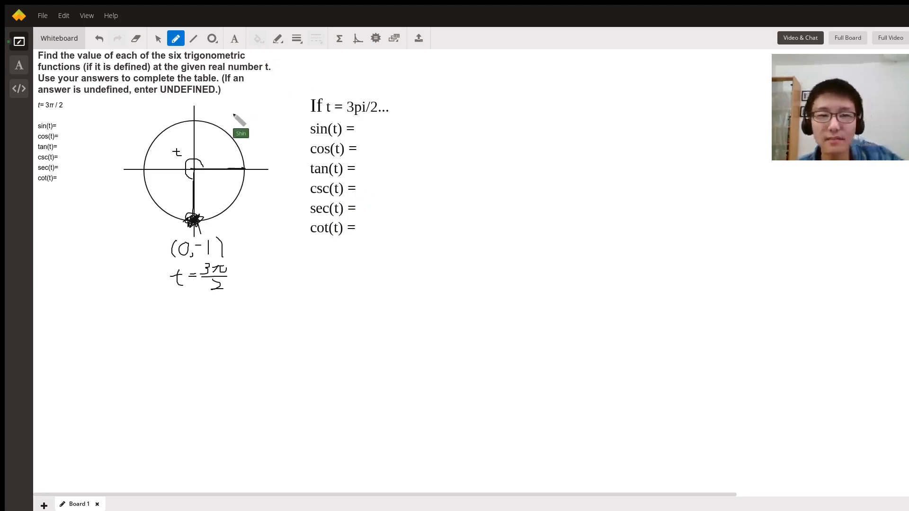
mouse_move(209, 177)
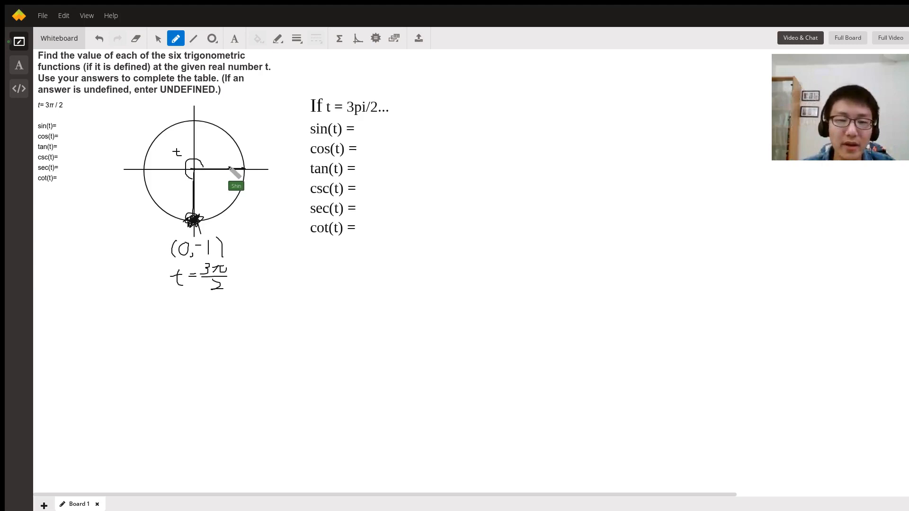
mouse_move(224, 161)
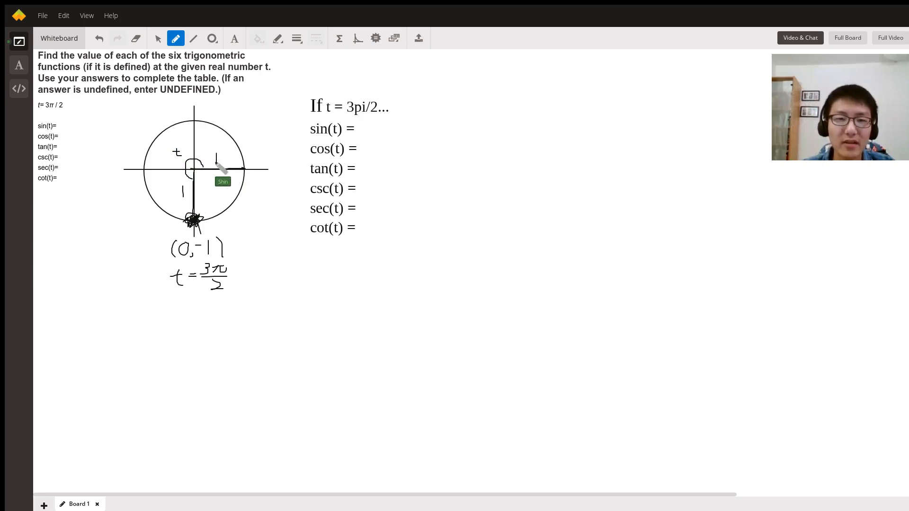
mouse_move(278, 209)
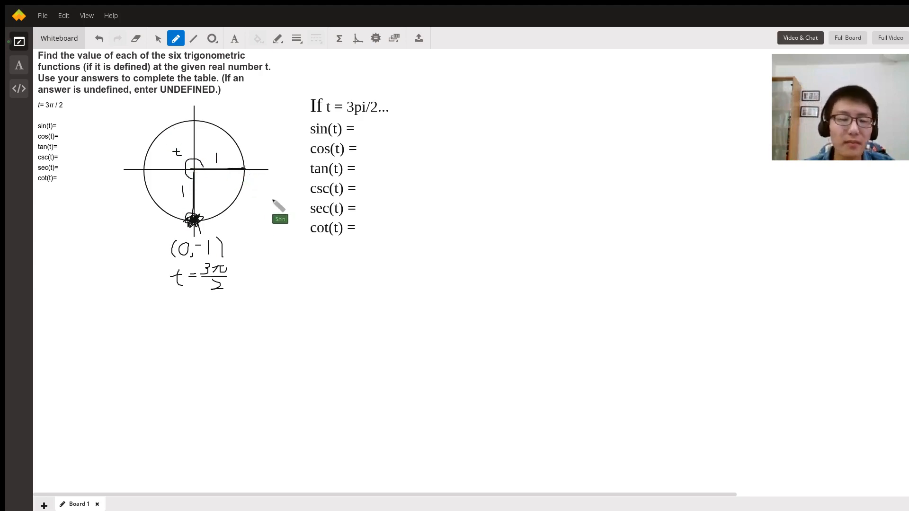
mouse_move(212, 176)
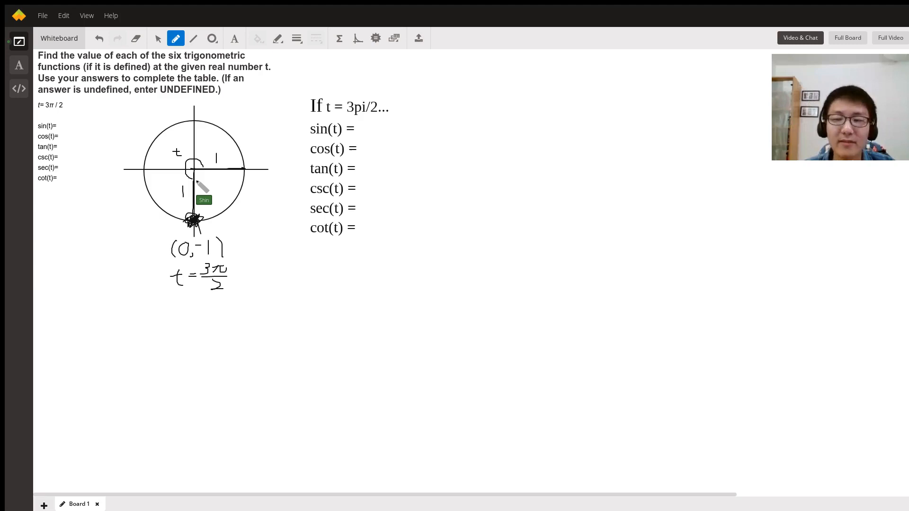
mouse_move(200, 283)
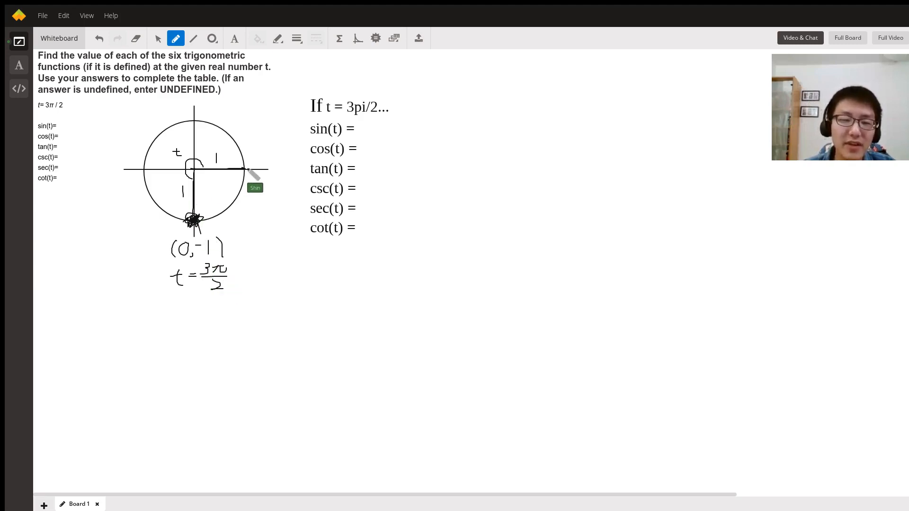
mouse_move(203, 168)
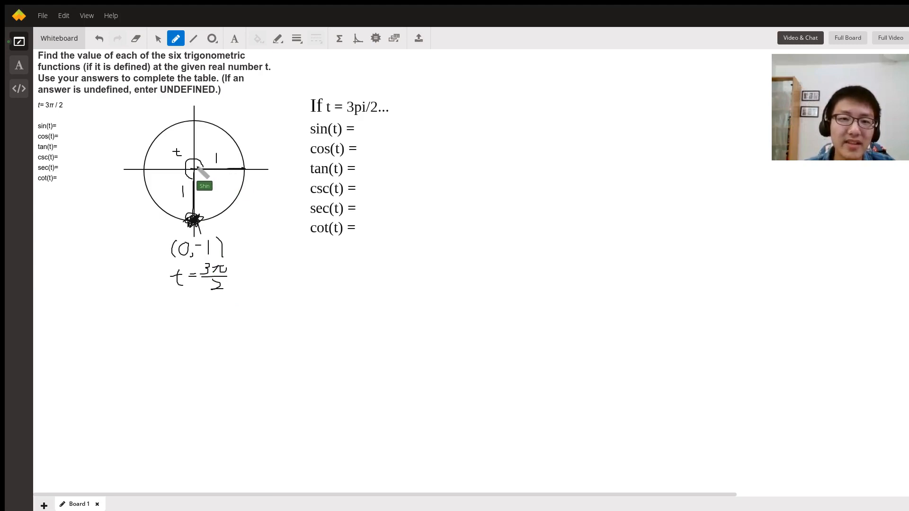
mouse_move(194, 217)
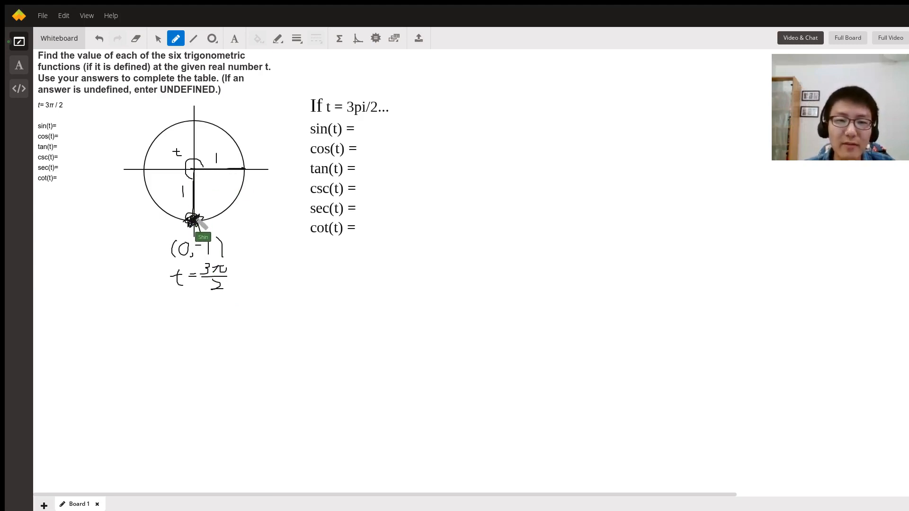
mouse_move(191, 251)
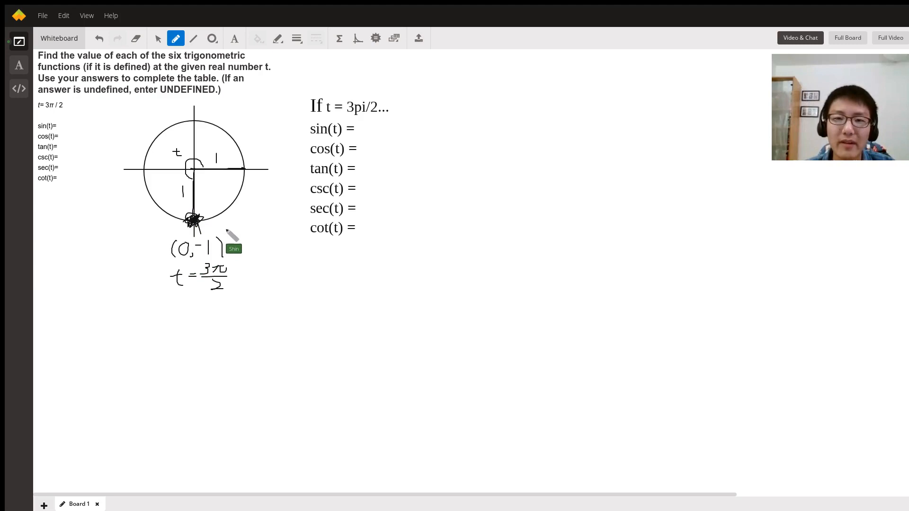
mouse_move(293, 63)
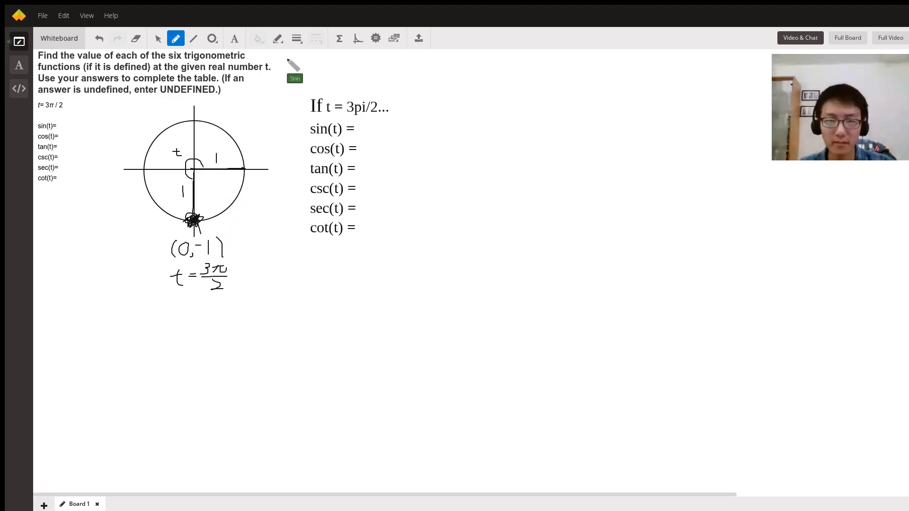
mouse_move(363, 126)
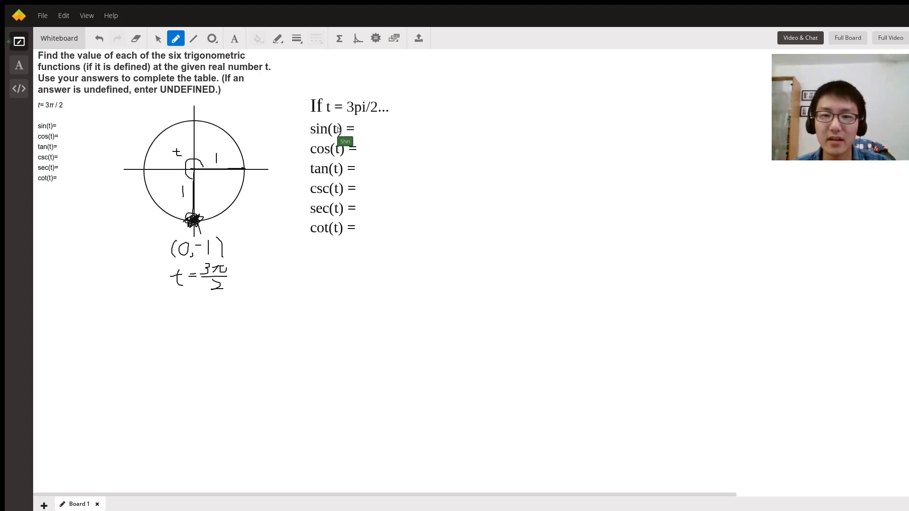
mouse_move(370, 125)
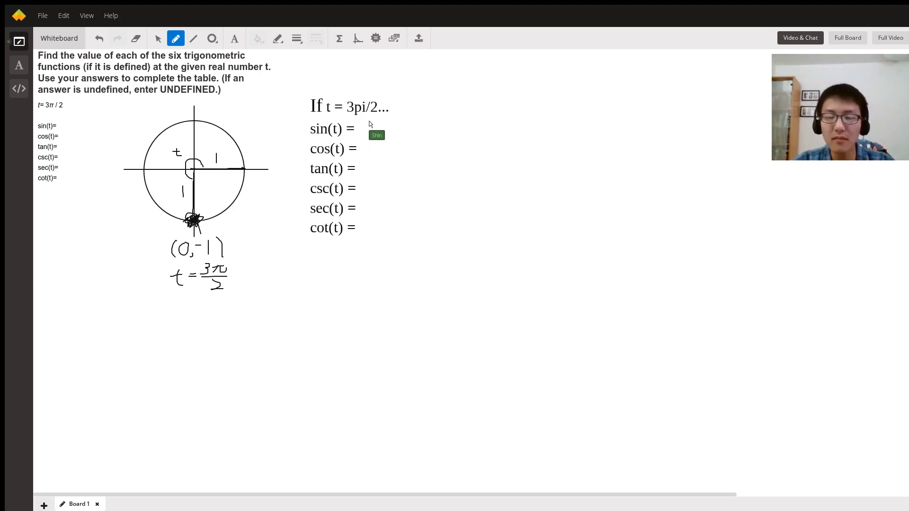
mouse_move(238, 206)
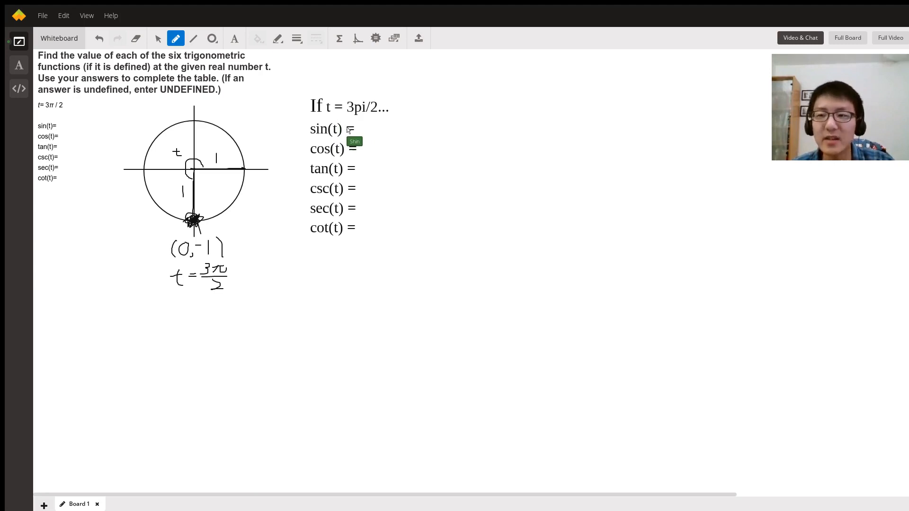
mouse_move(309, 147)
text( -1)
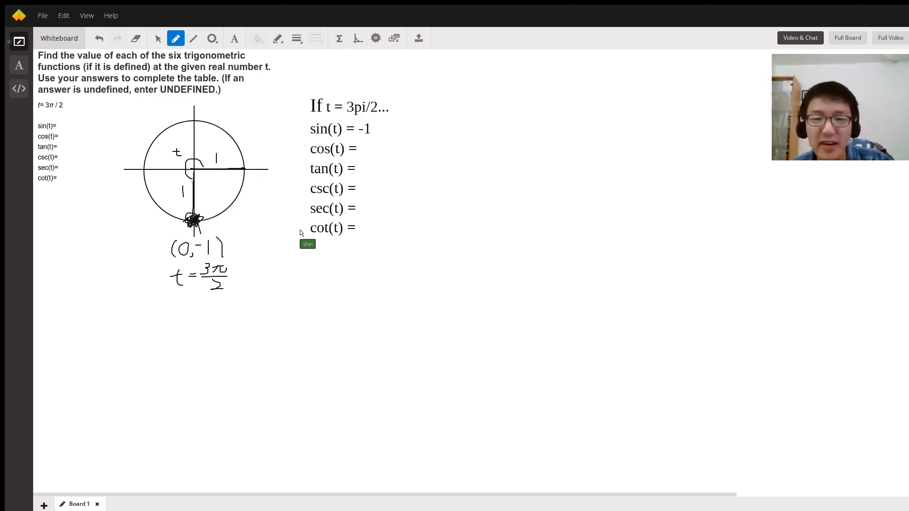
mouse_move(366, 154)
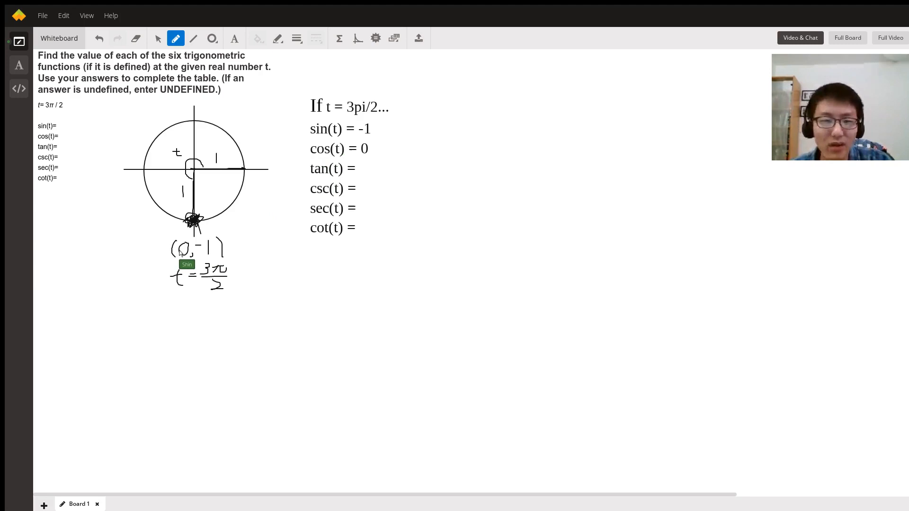
mouse_move(363, 173)
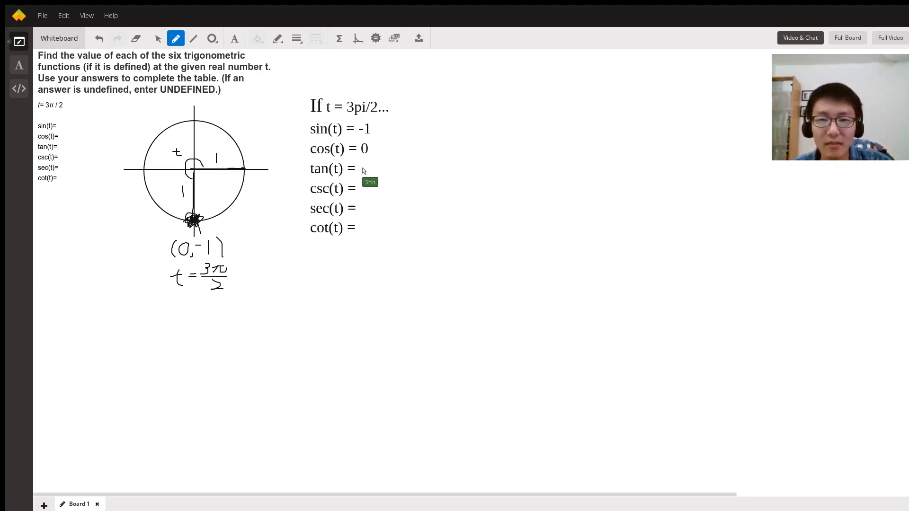
text(sin()
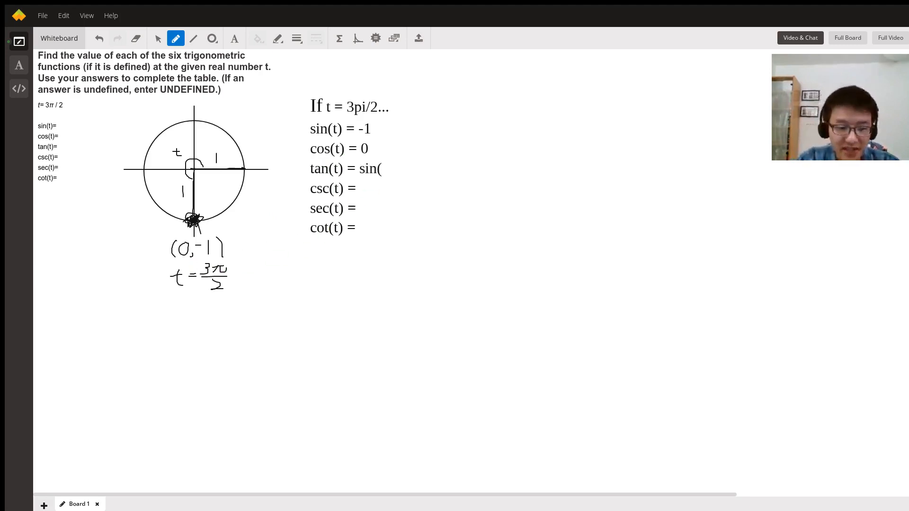
text() / c)
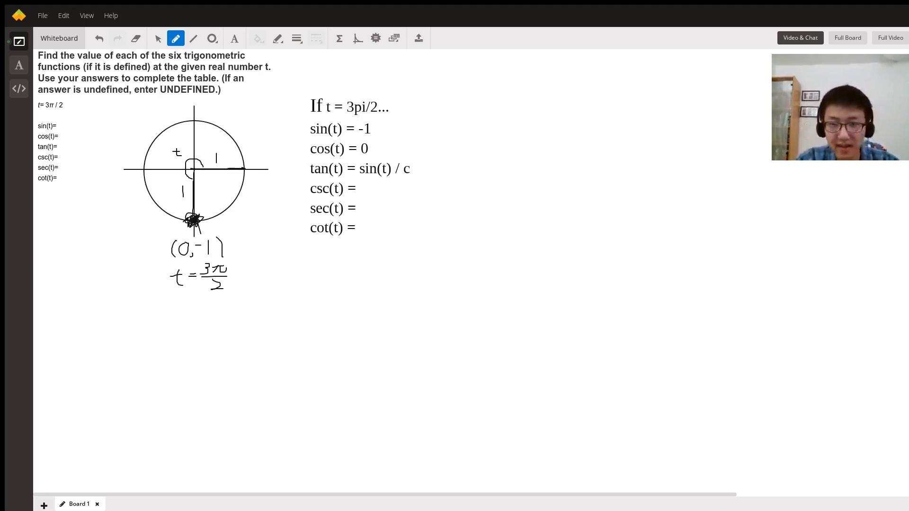
text(os(t)
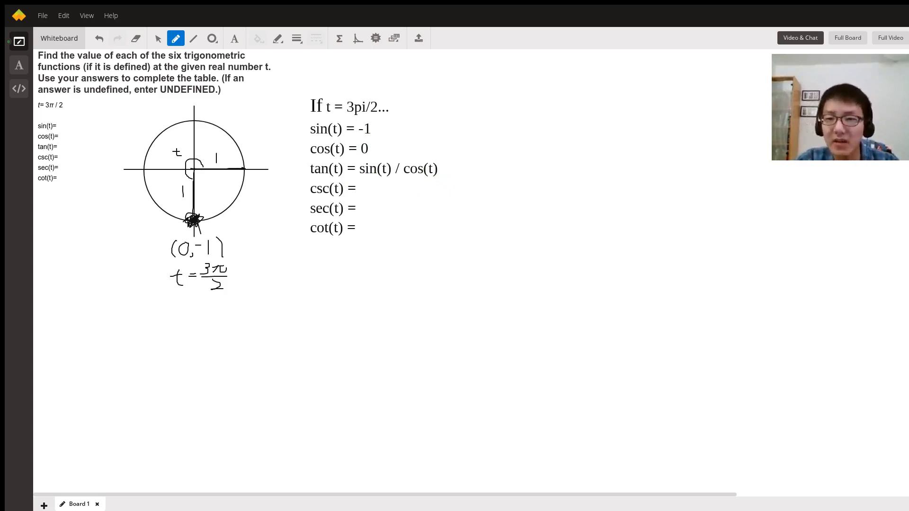
text(= undefined)
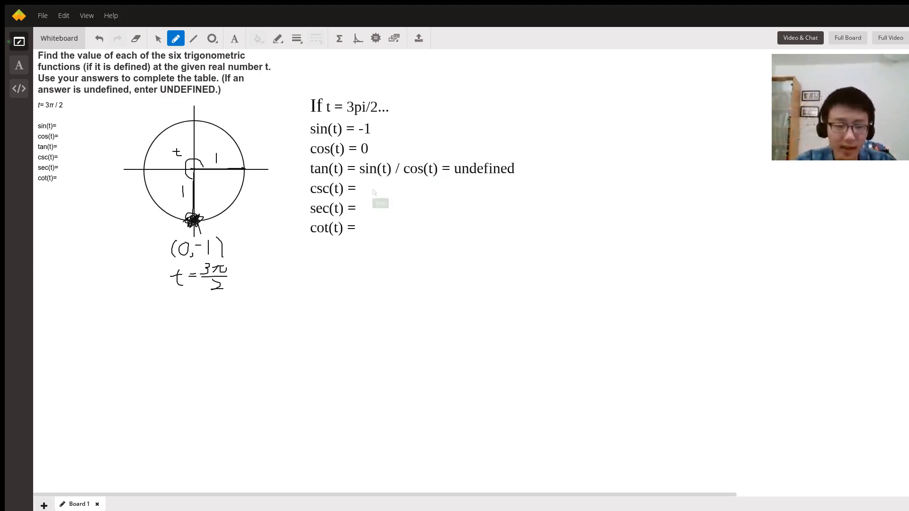
text(1)
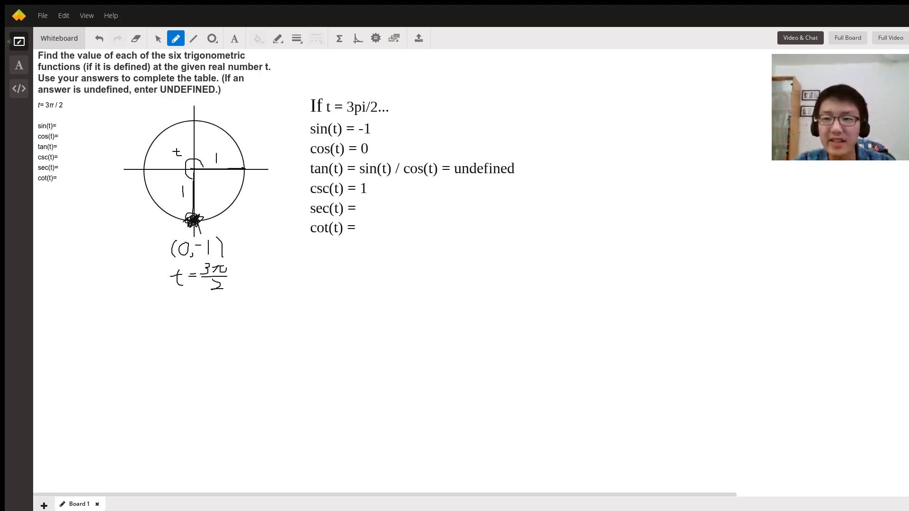
text(/sin(t) = -1)
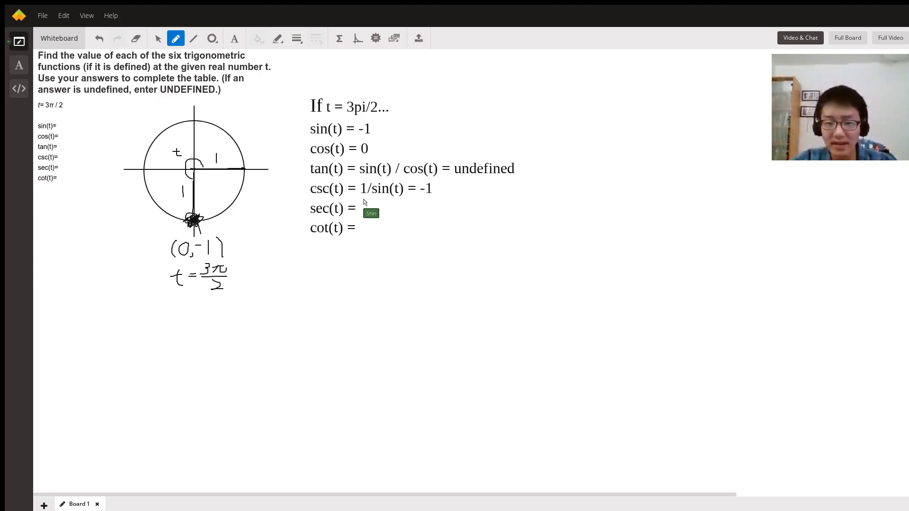
mouse_move(428, 213)
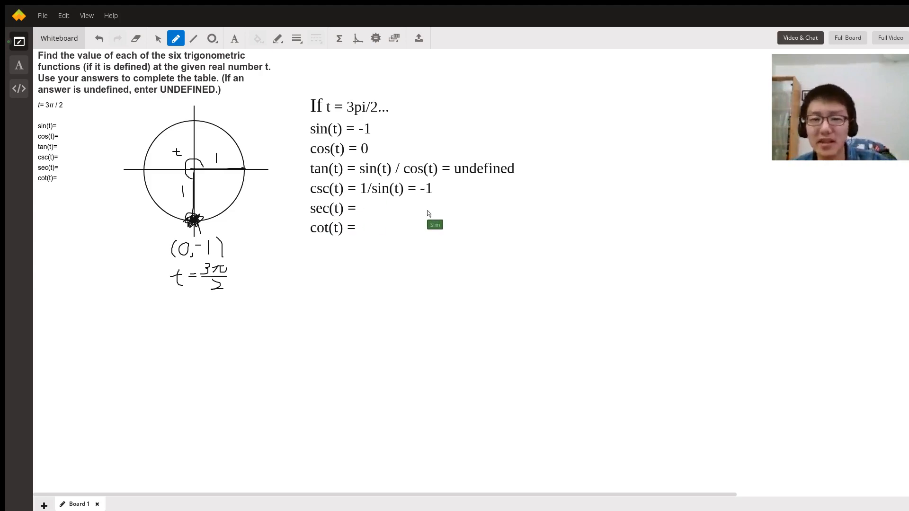
text(1/cos(t) =)
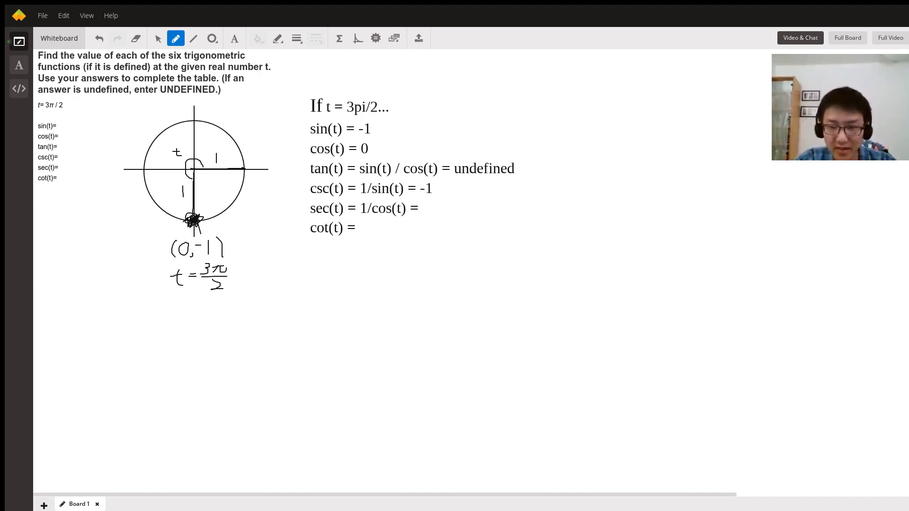
text(undefined)
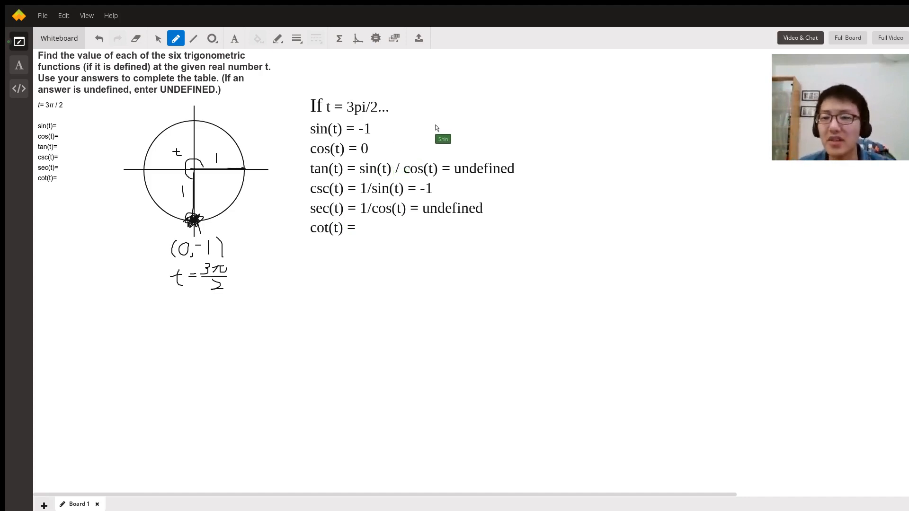
mouse_move(373, 227)
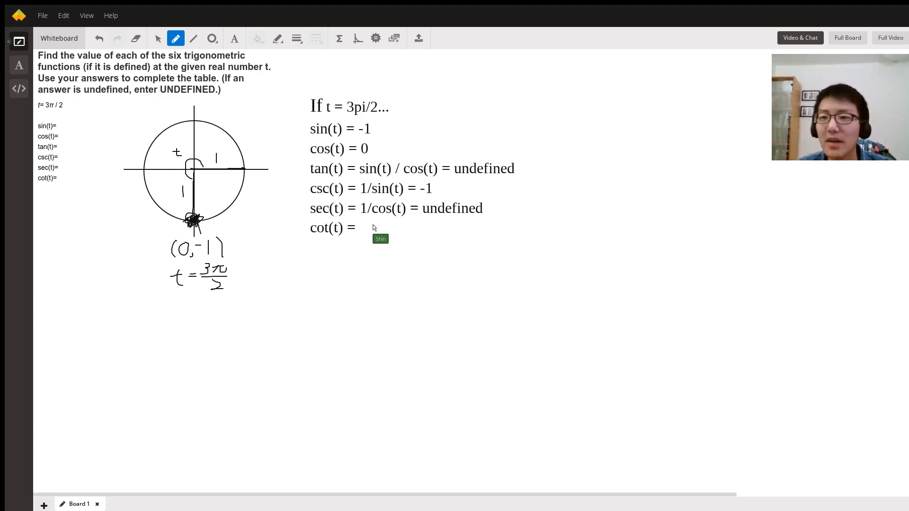
mouse_move(374, 228)
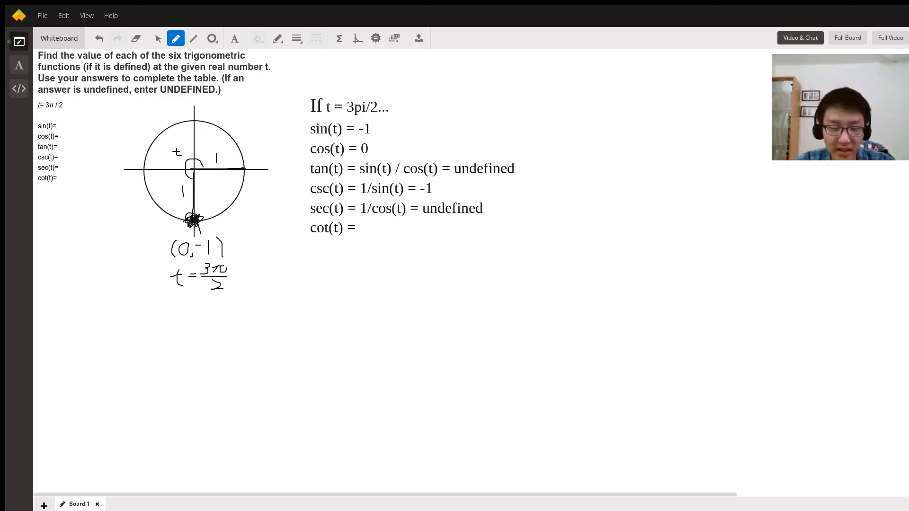
text(1/)
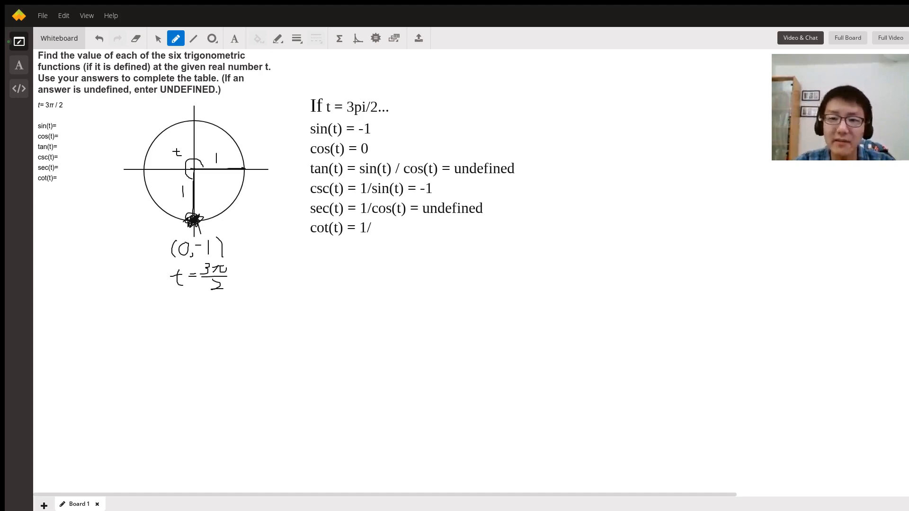
text(tan(t))
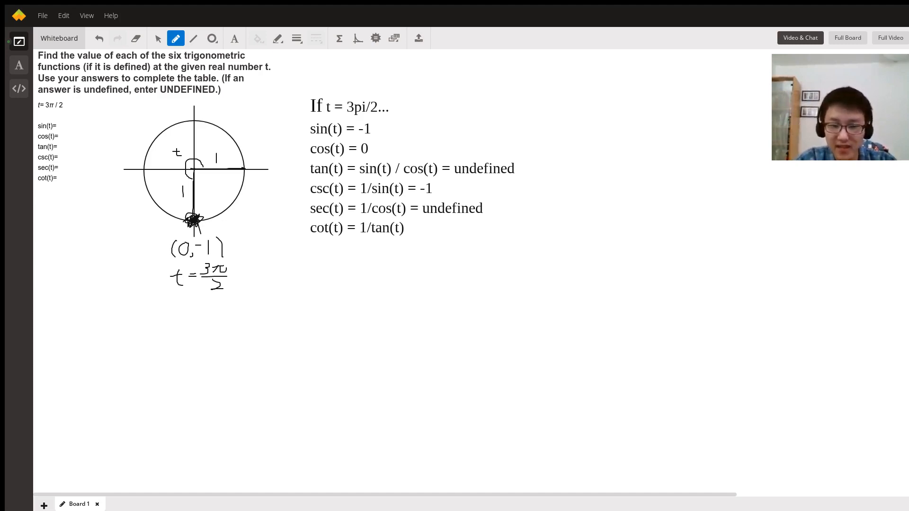
text(= cos(t)
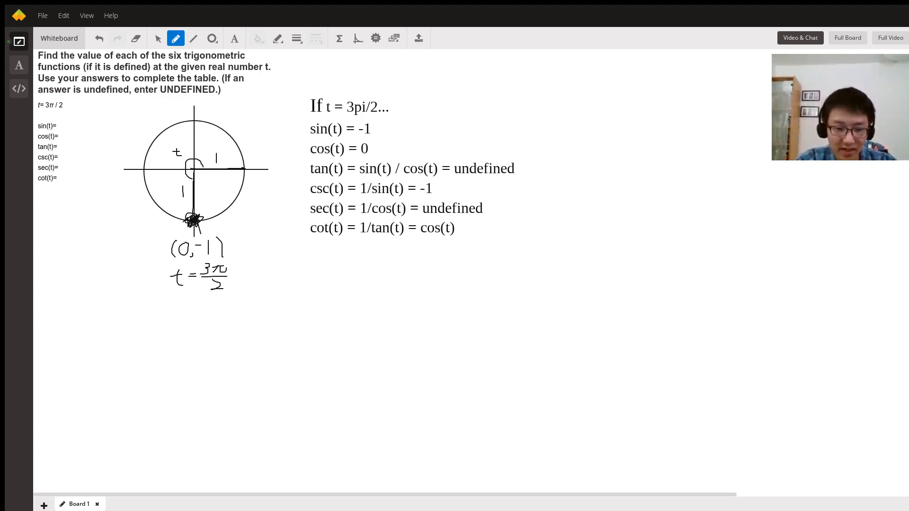
text(/ sin(t)
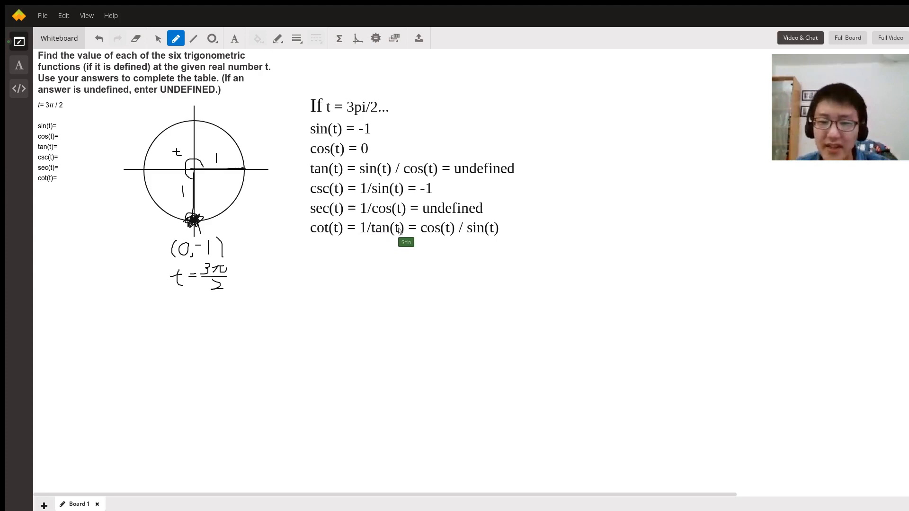
mouse_move(338, 200)
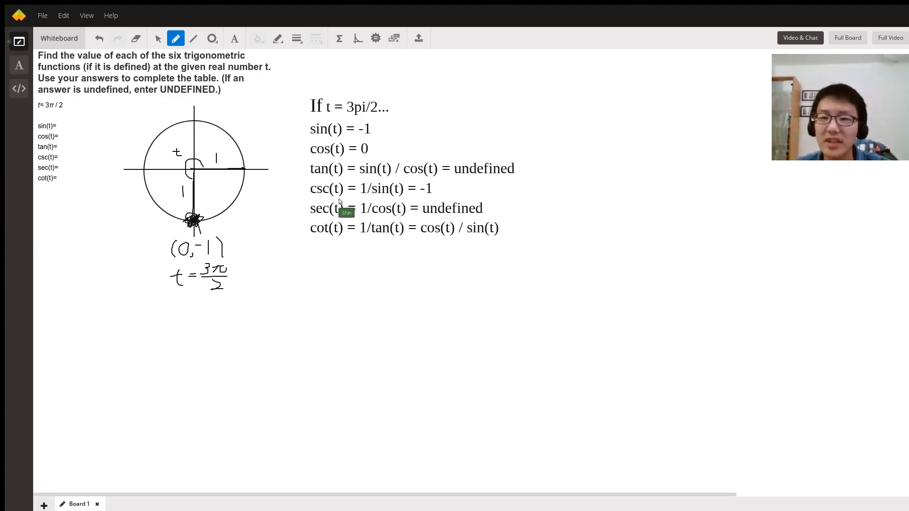
mouse_move(487, 190)
text( =)
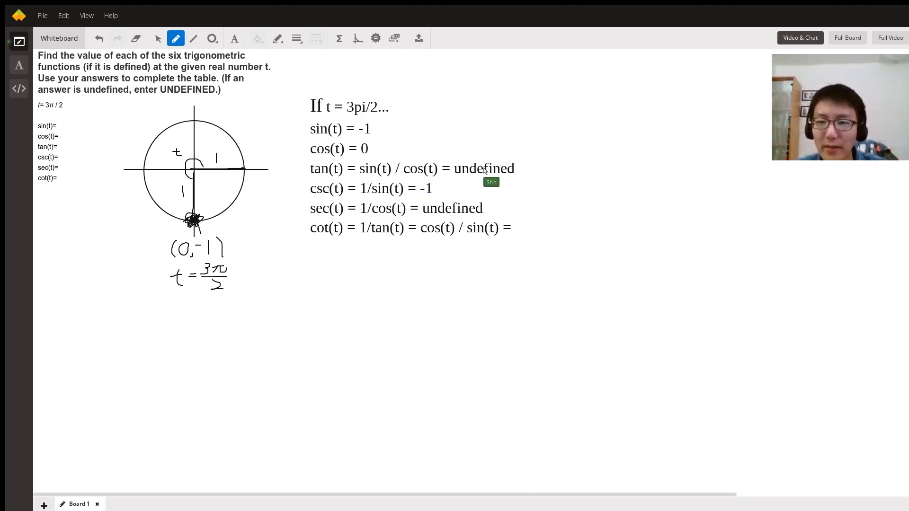
mouse_move(448, 231)
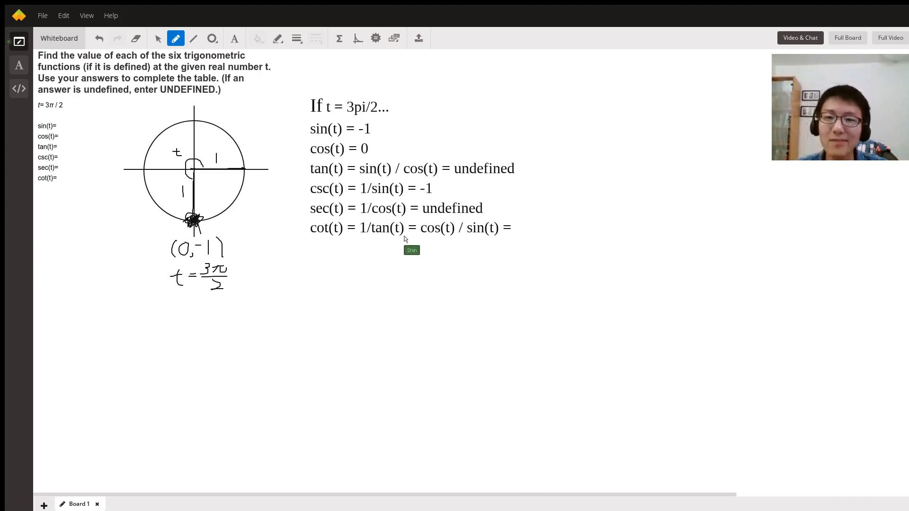
mouse_move(373, 231)
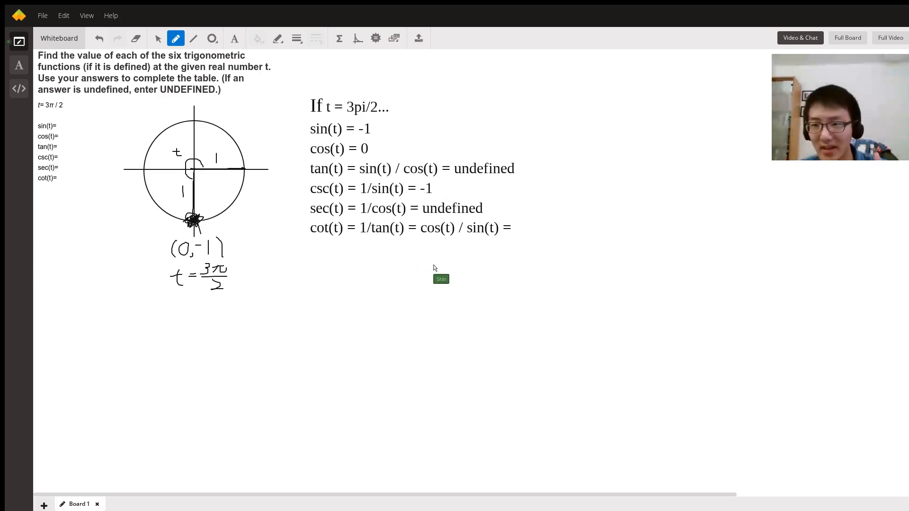
mouse_move(359, 149)
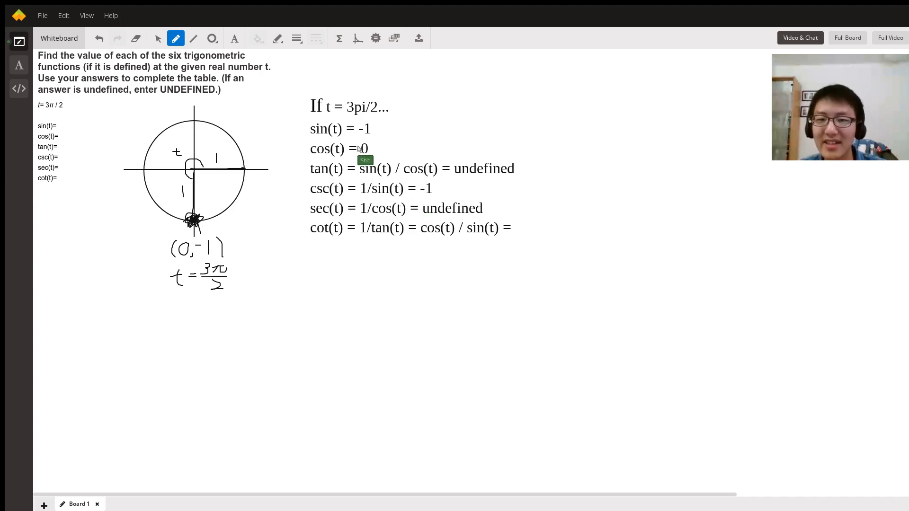
mouse_move(419, 178)
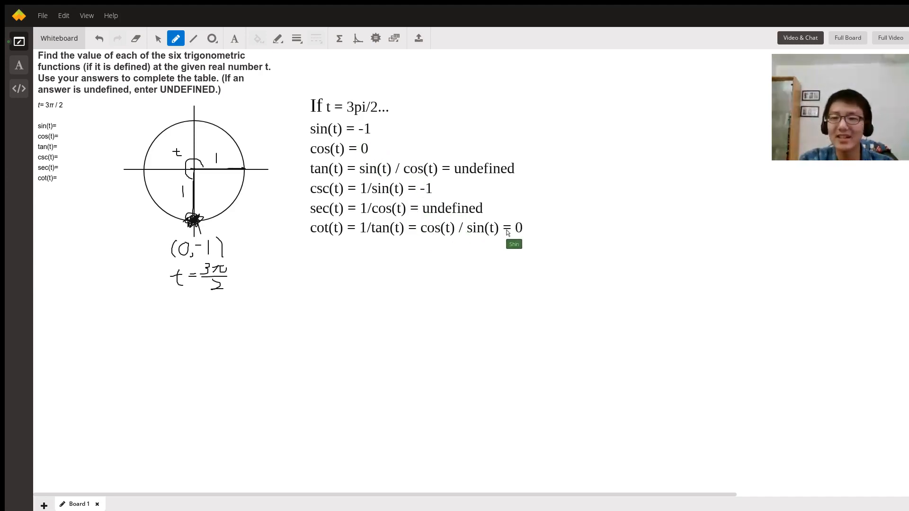
mouse_move(495, 175)
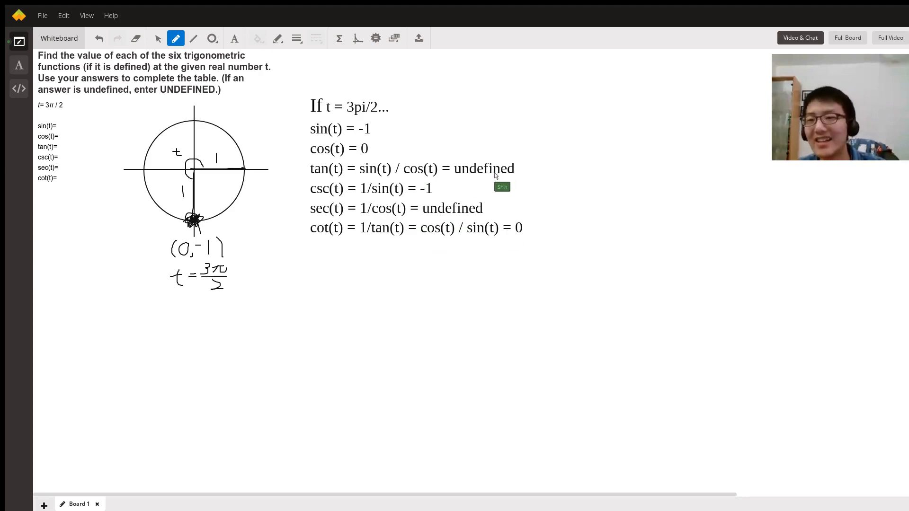
mouse_move(409, 270)
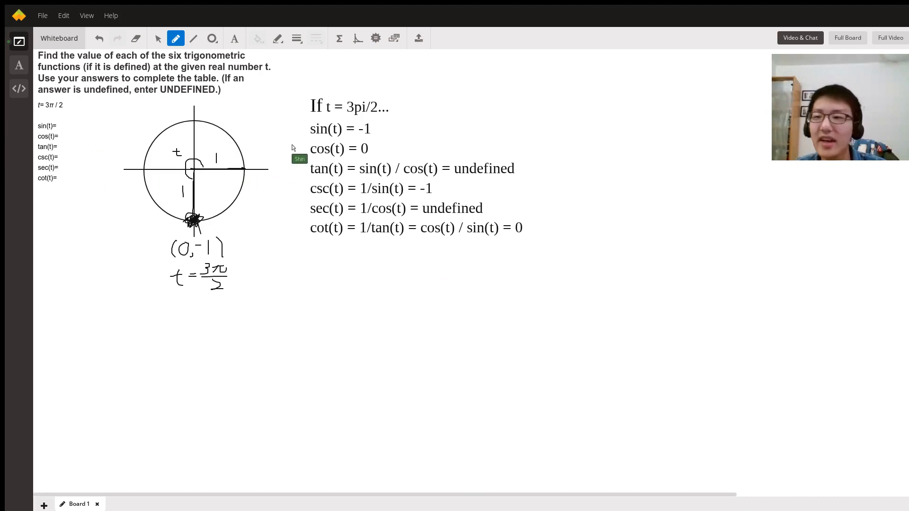
mouse_move(347, 58)
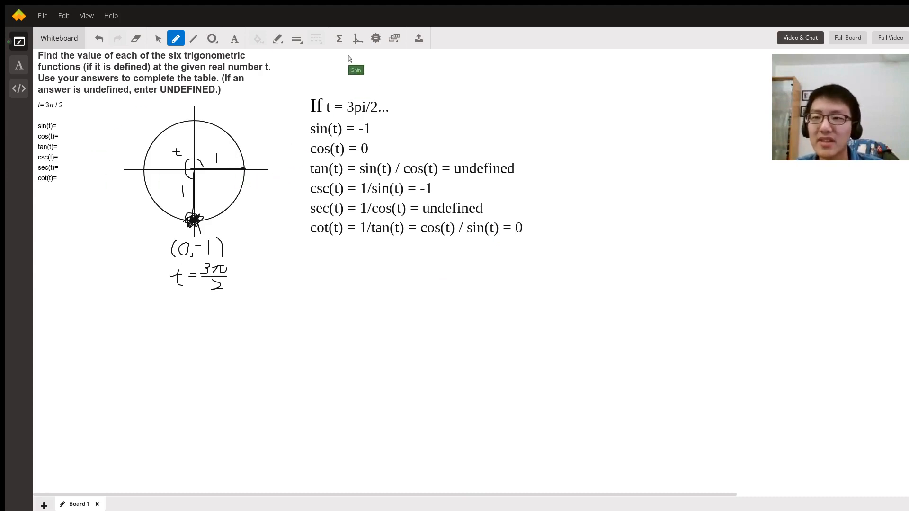